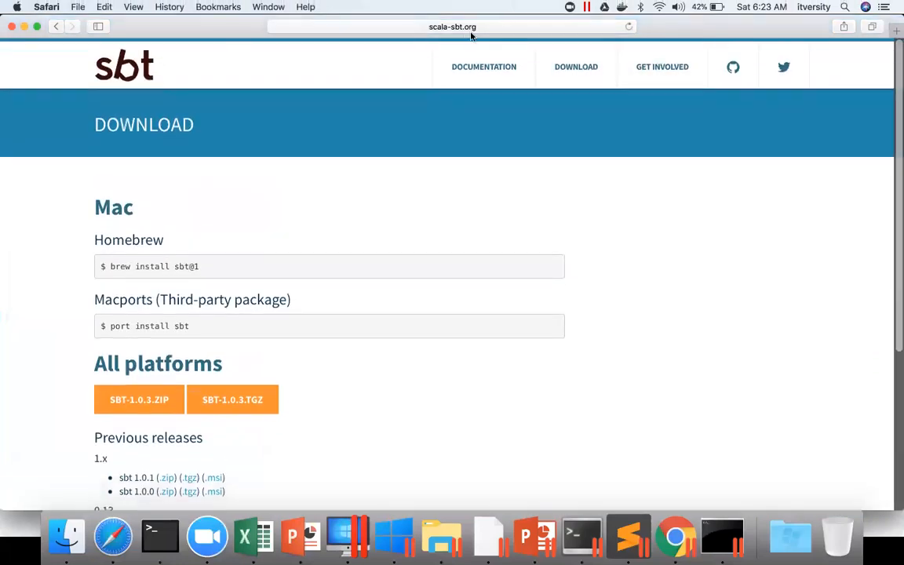
- Look up the sbt download page and its Homebrew and MacPorts install commands
{"action": "left_click", "coordinate": [448, 26]}
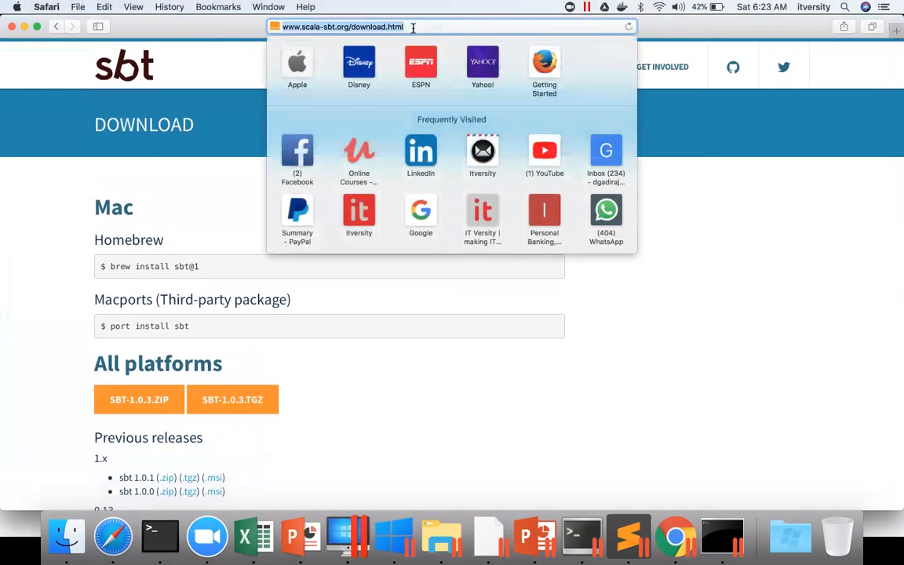
{"action": "type", "text": "sbt download"}
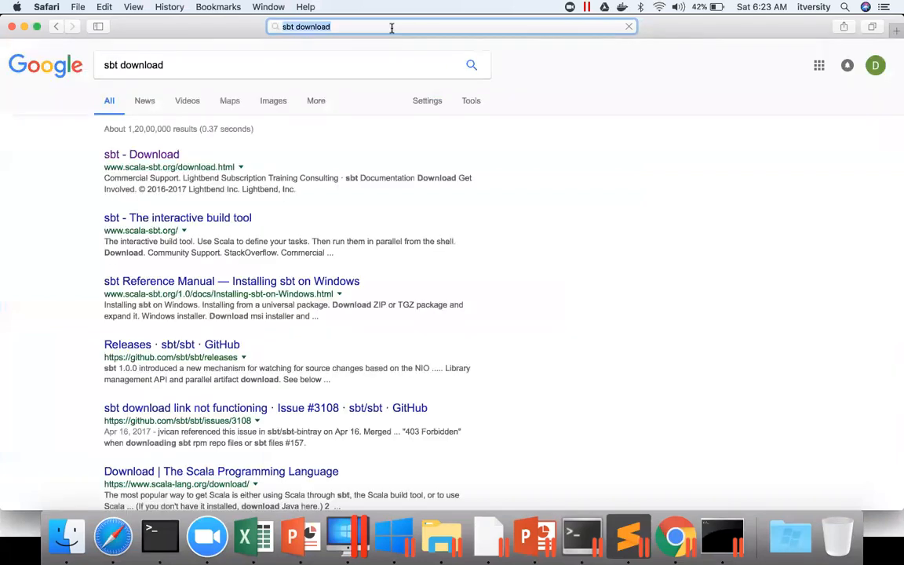
{"action": "left_click", "coordinate": [142, 153]}
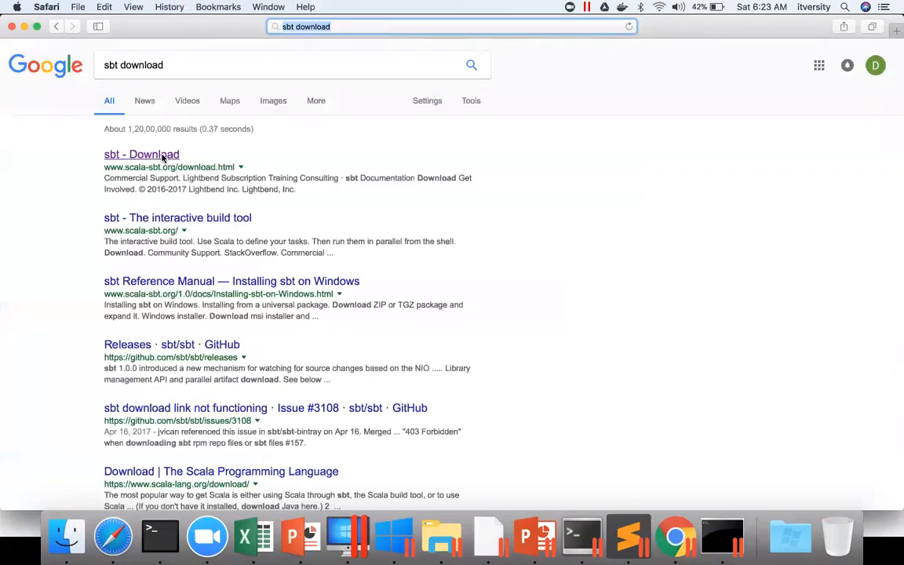
{"action": "left_click", "coordinate": [141, 154]}
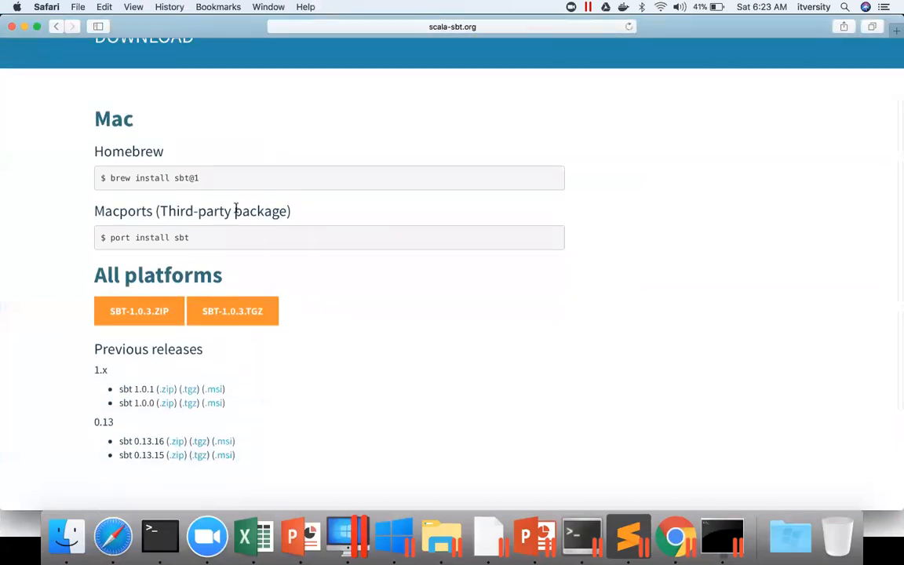
{"action": "mouse_move", "coordinate": [144, 187]}
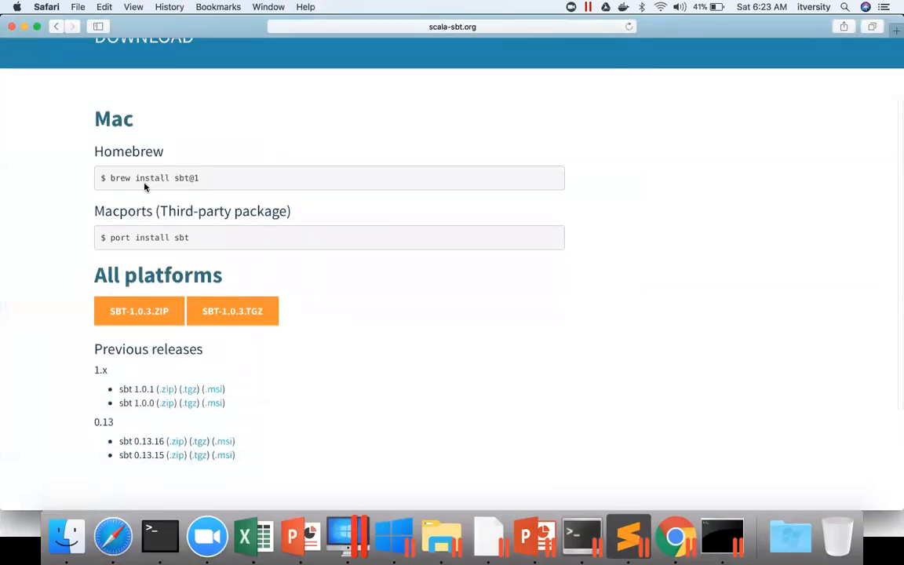
{"action": "double_click", "coordinate": [152, 178]}
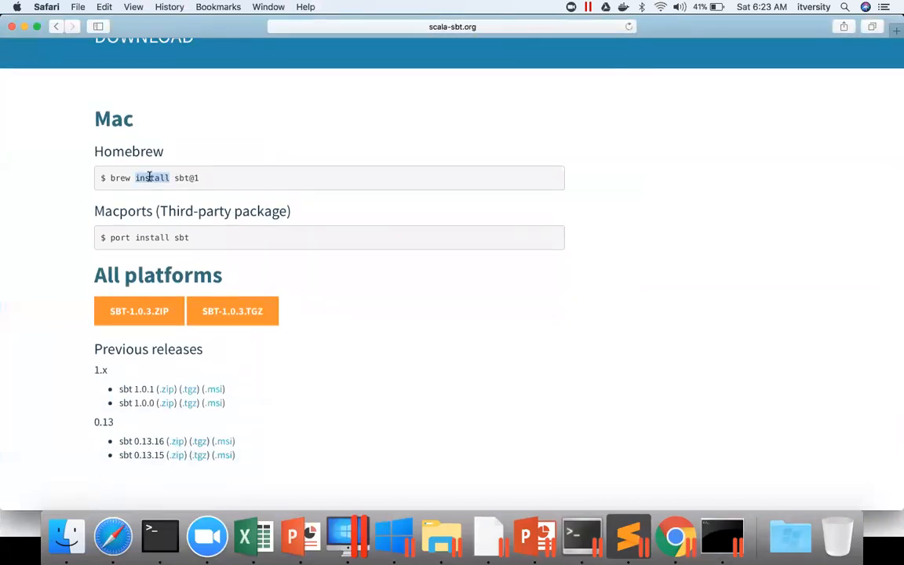
{"action": "double_click", "coordinate": [152, 237]}
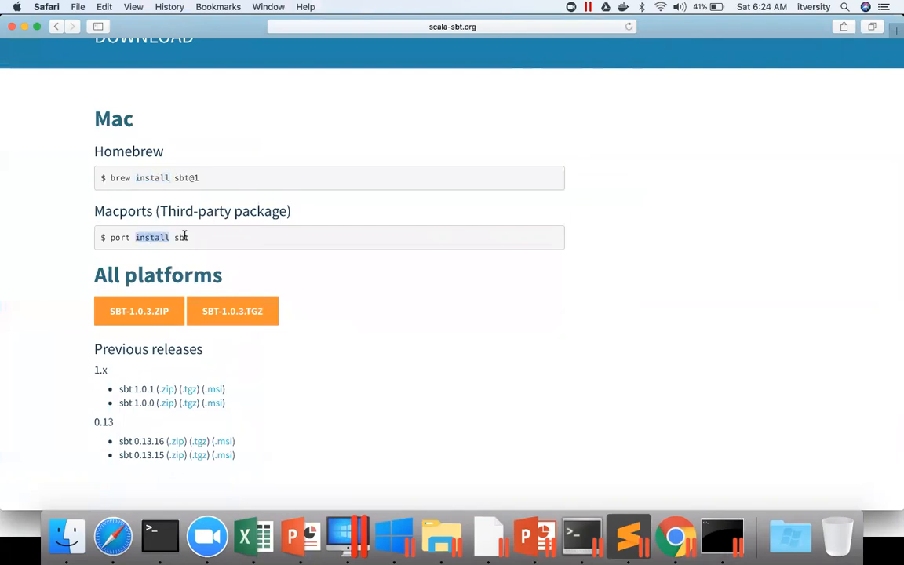
{"action": "mouse_move", "coordinate": [155, 536]}
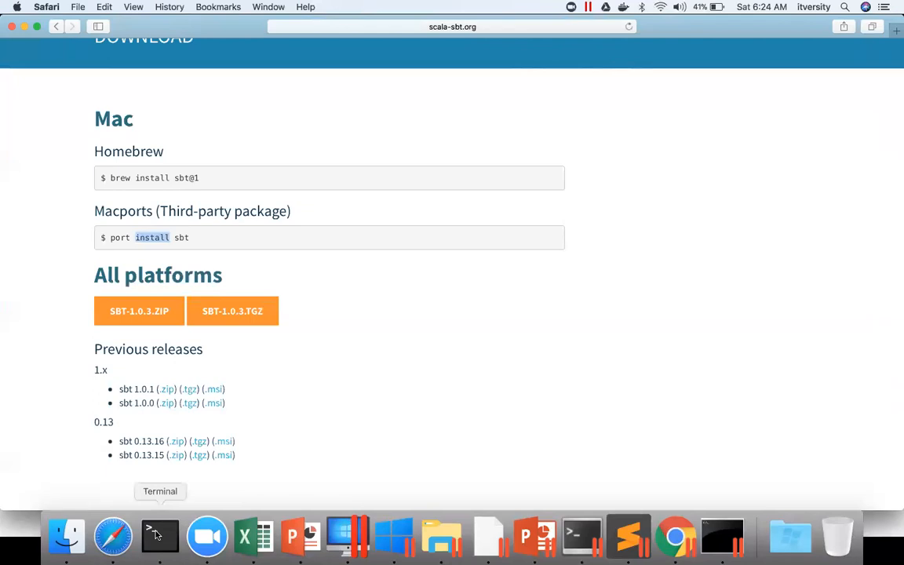
- Launch sbt in the retail project folder, let it load, then exit the shell
{"action": "left_click", "coordinate": [154, 538]}
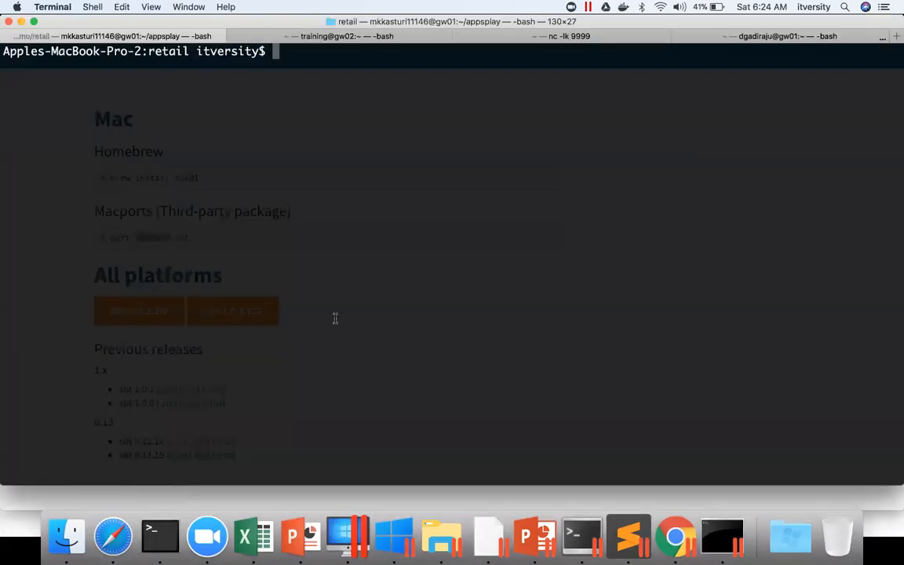
{"action": "type", "text": "sbt"}
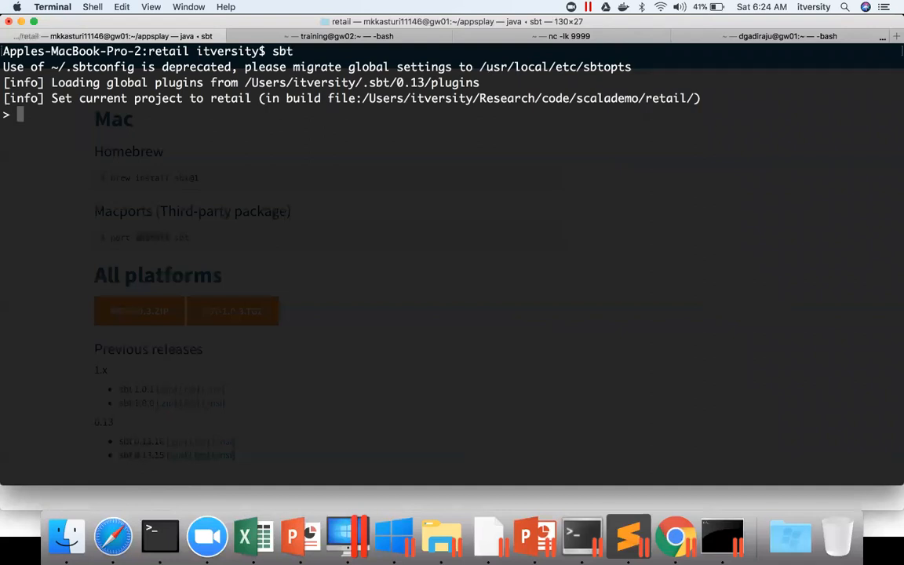
{"action": "type", "text": "exit"}
{"action": "type", "text": "pwd"}
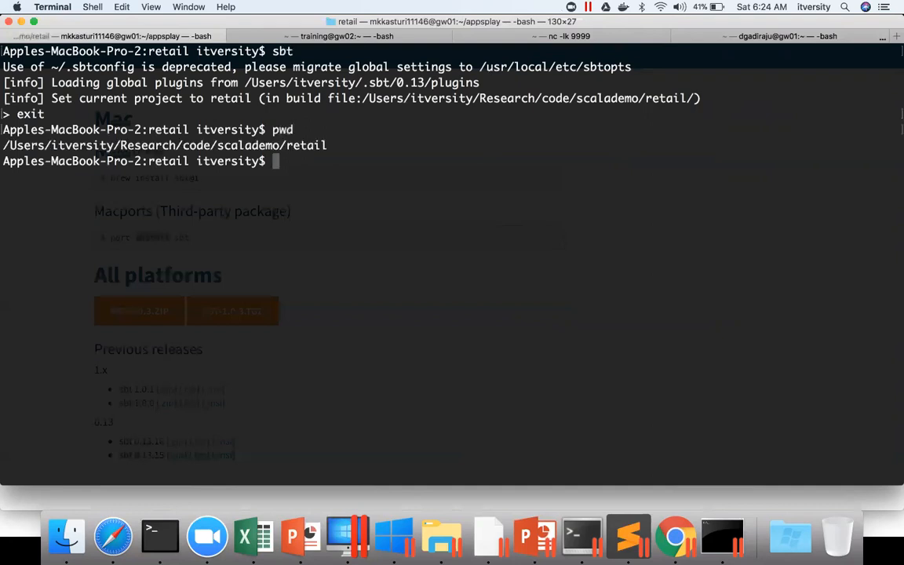
- List src/main/scala showing orderRevenue.scala and confirm the retail directory with pwd
{"action": "type", "text": "ls -ltr"}
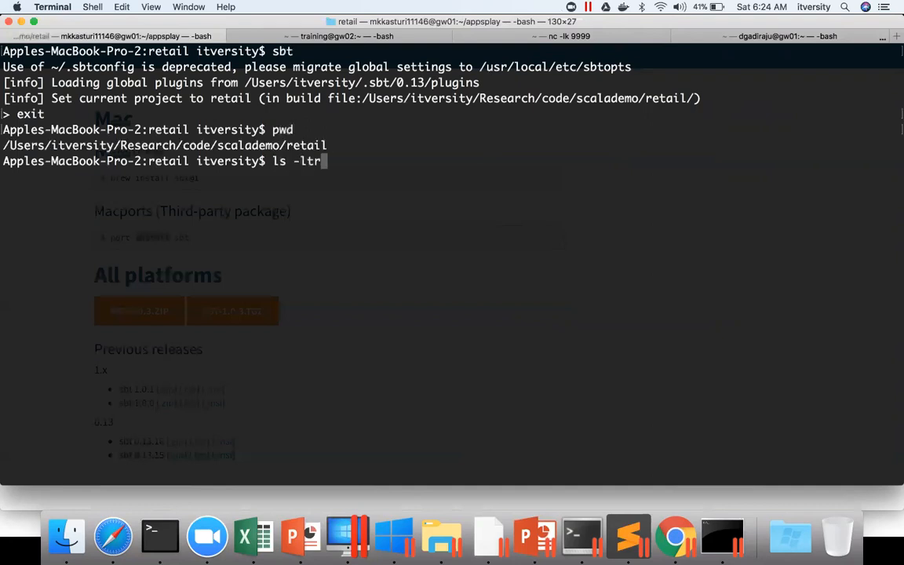
{"action": "type", "text": "src/"}
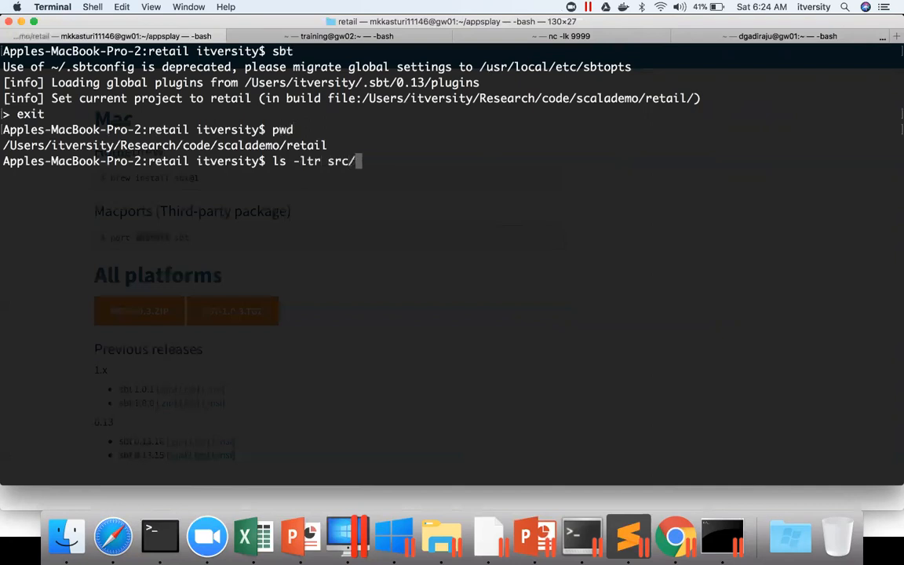
{"action": "type", "text": "main/scala"}
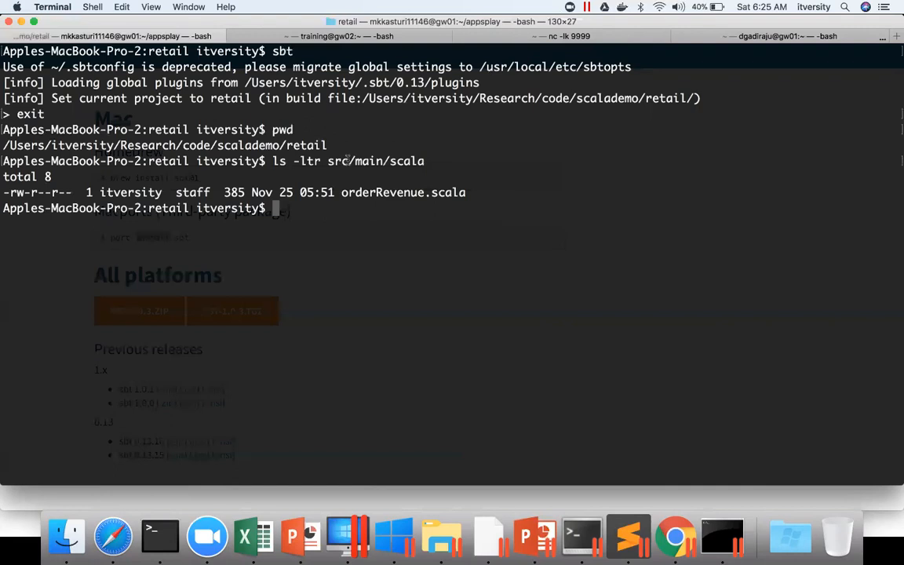
{"action": "mouse_move", "coordinate": [380, 162]}
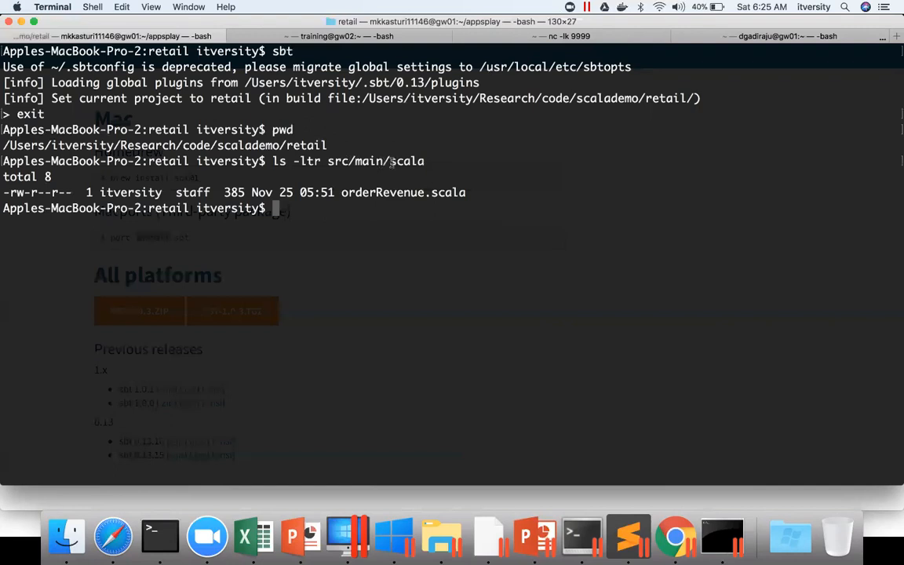
{"action": "left_click_drag", "start_coordinate": [391, 161], "coordinate": [425, 161]}
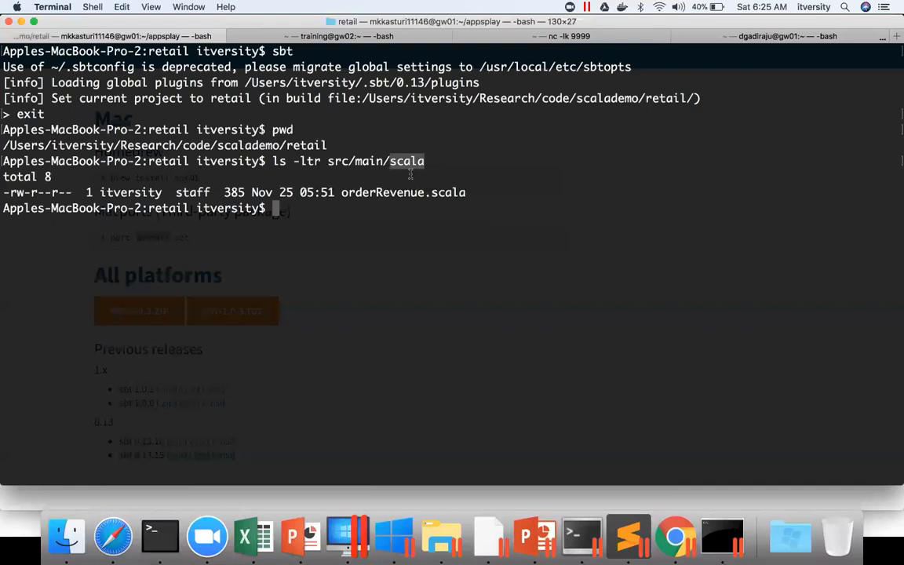
{"action": "mouse_move", "coordinate": [333, 215]}
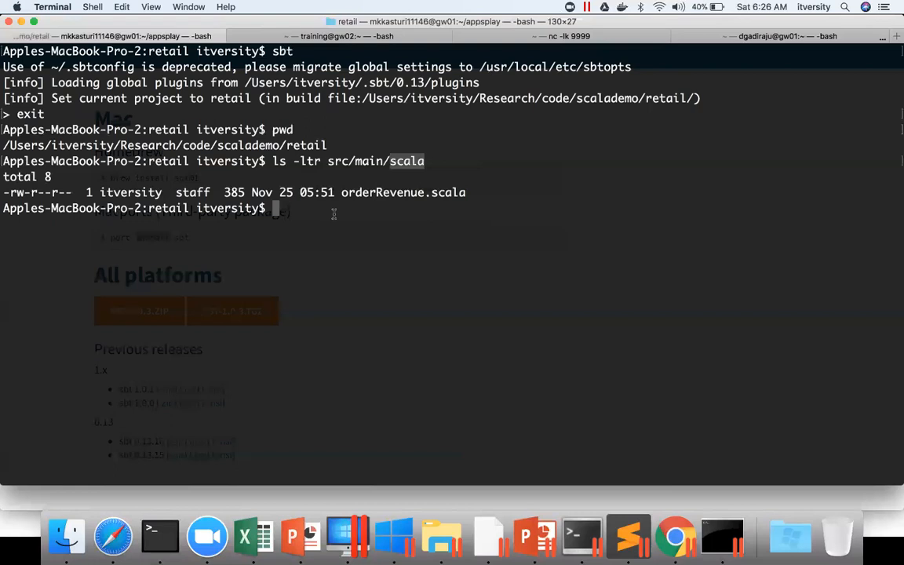
{"action": "type", "text": "pwd"}
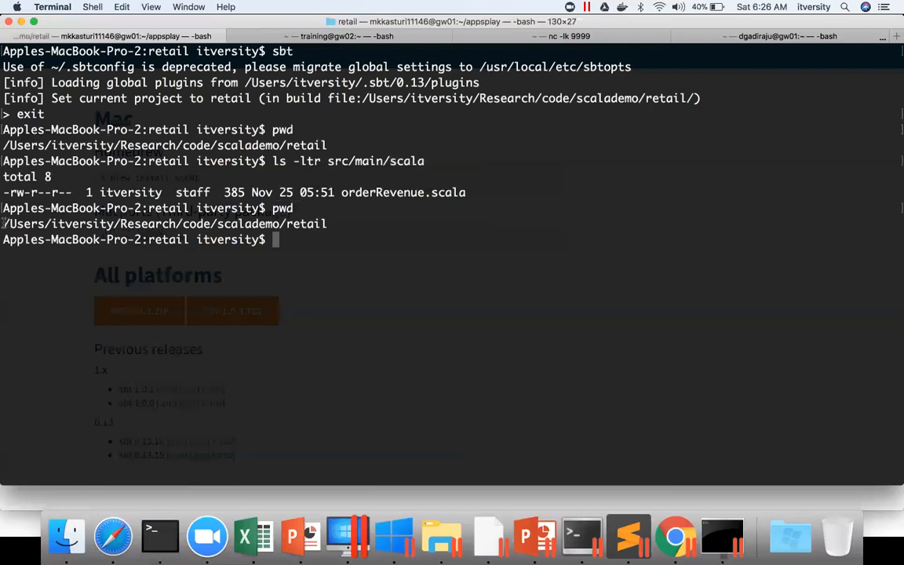
{"action": "double_click", "coordinate": [165, 224]}
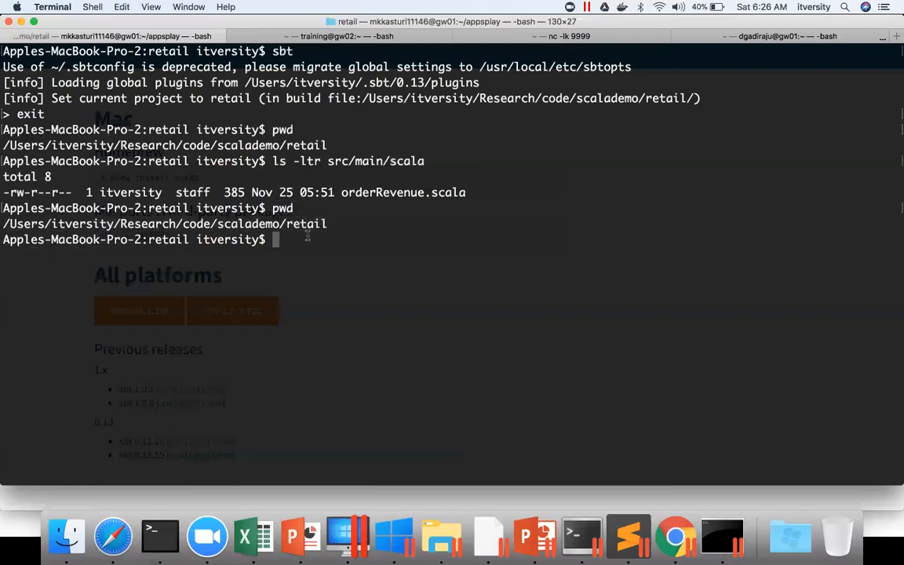
{"action": "mouse_move", "coordinate": [328, 161]}
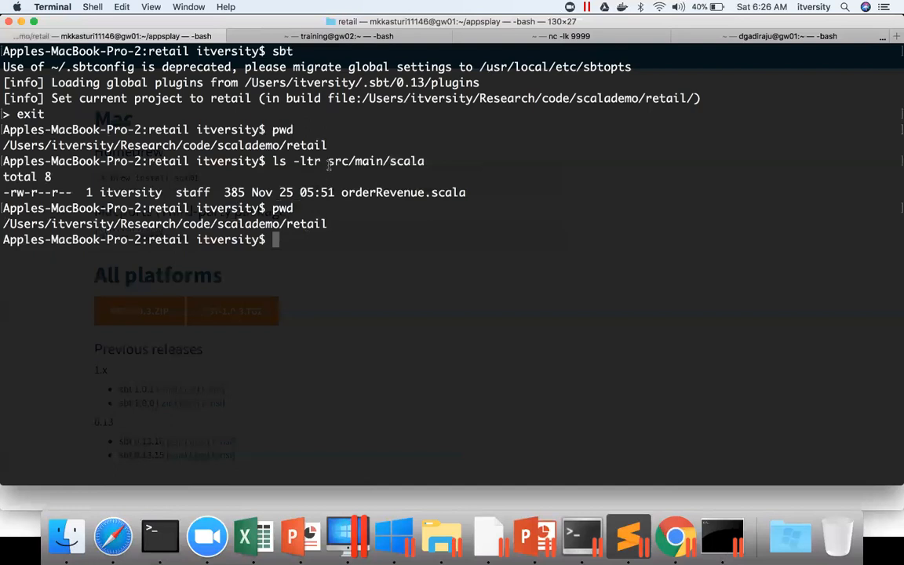
{"action": "double_click", "coordinate": [367, 161]}
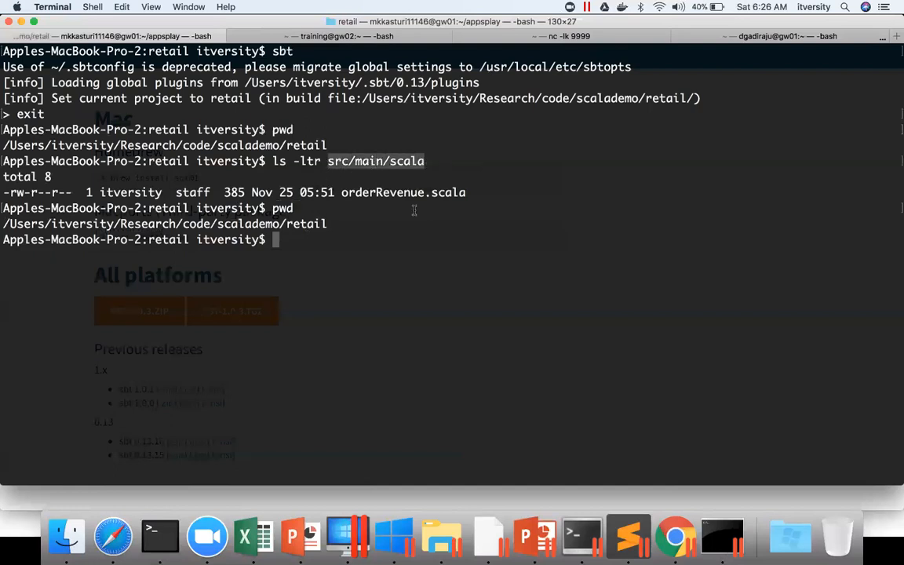
- Edit build.sbt in vi with name "retail" and version := "1.0"
{"action": "type", "text": "vi"}
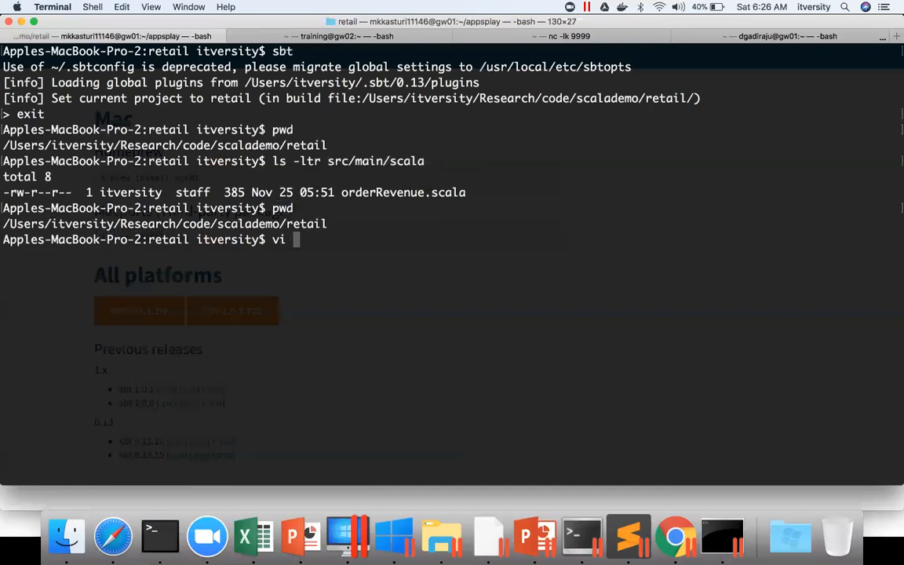
{"action": "type", "text": "build.sbt"}
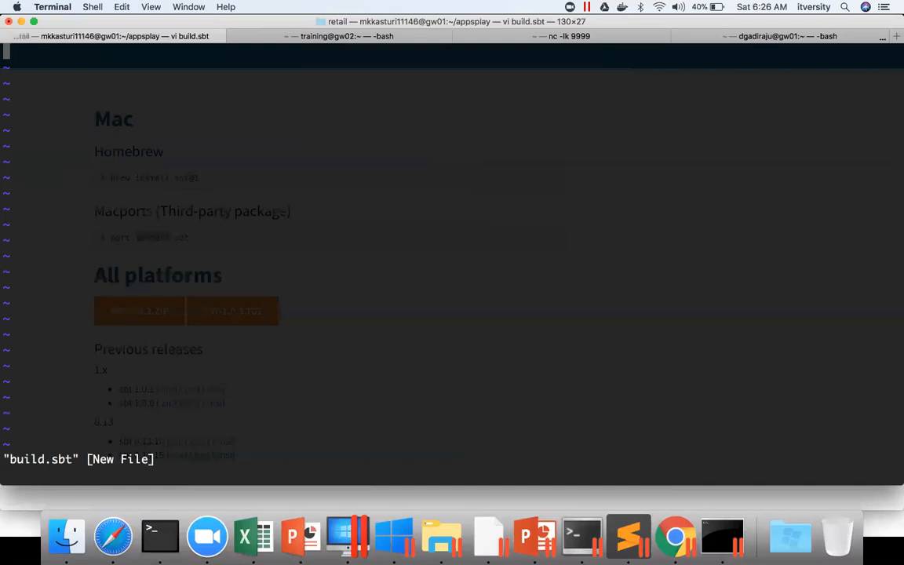
{"action": "type", "text": "name :="}
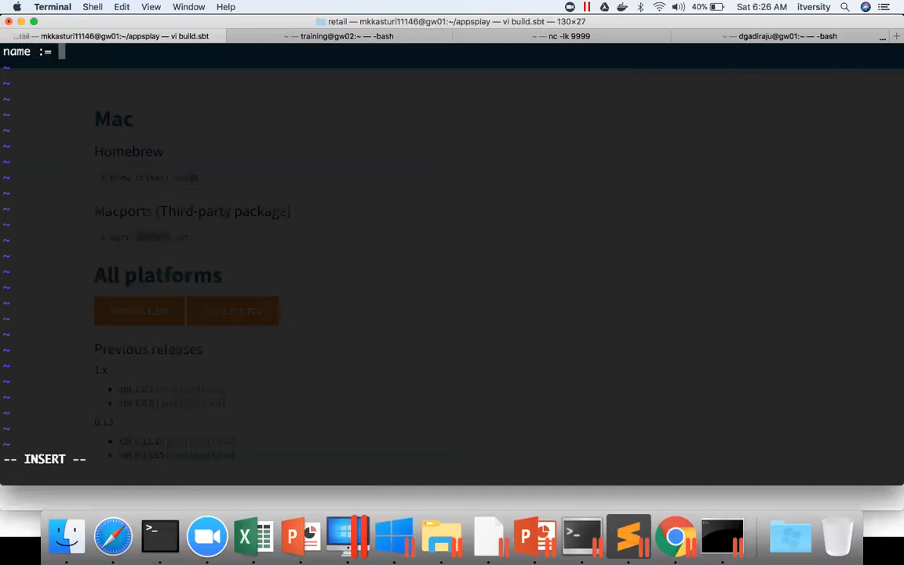
{"action": "type", "text": "\"retail"}
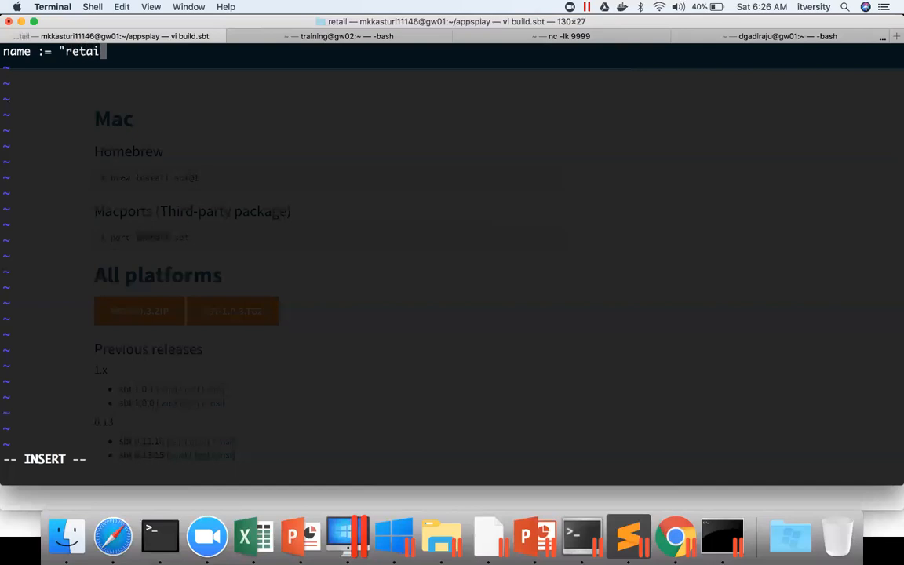
{"action": "type", "text": "l\""}
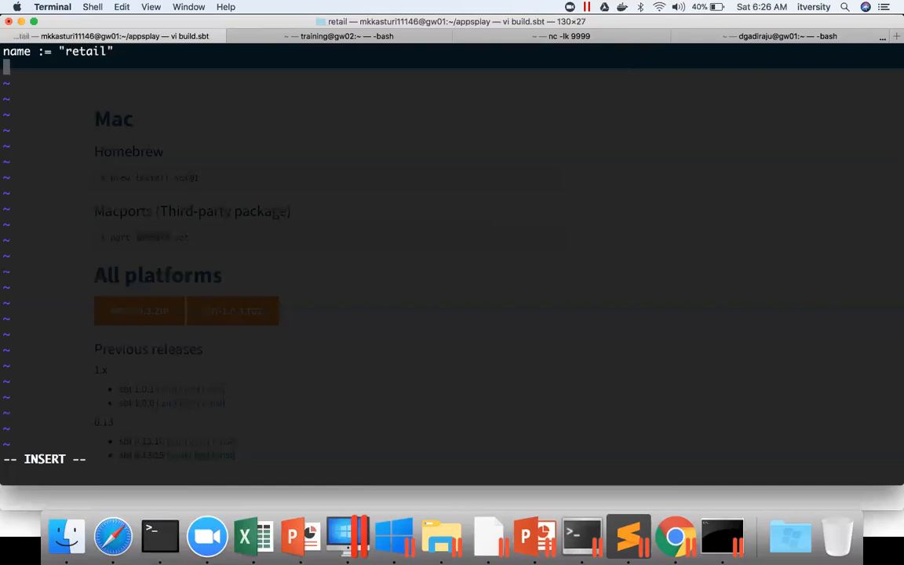
{"action": "type", "text": "versi"}
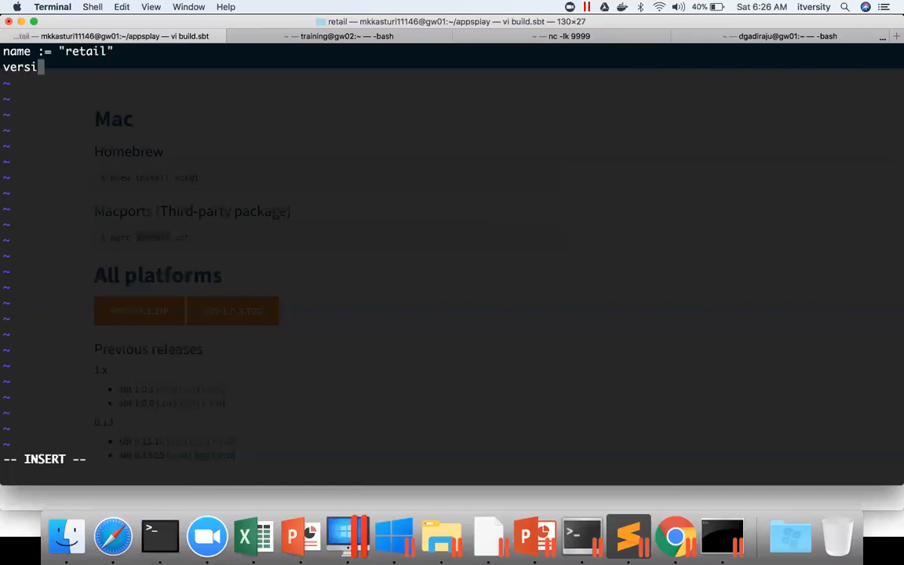
{"action": "type", "text": "on :="}
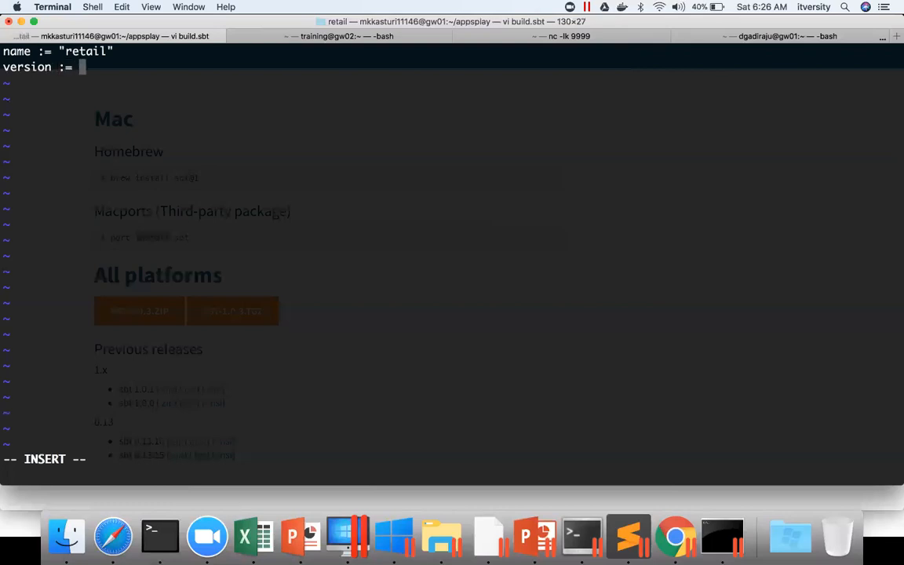
{"action": "type", "text": "\"1.0\""}
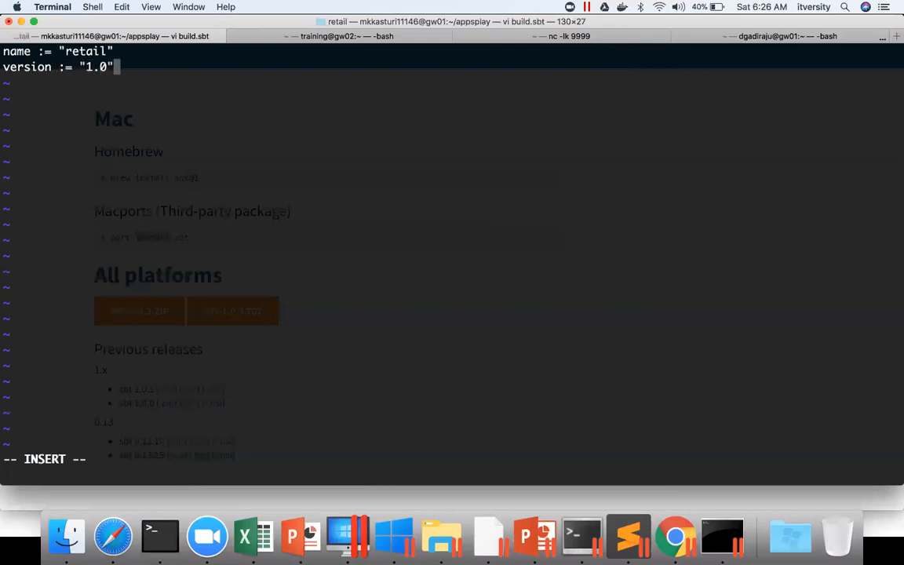
- Add scalaVersion := "2.10.6" and save the build file with :x
{"action": "type", "text": "scal"}
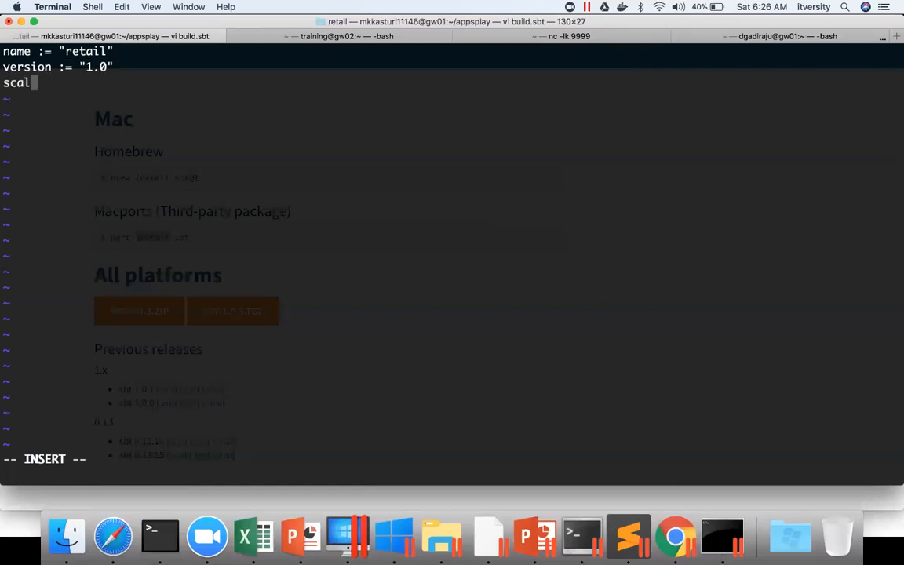
{"action": "type", "text": "aVersion := \"2.1"}
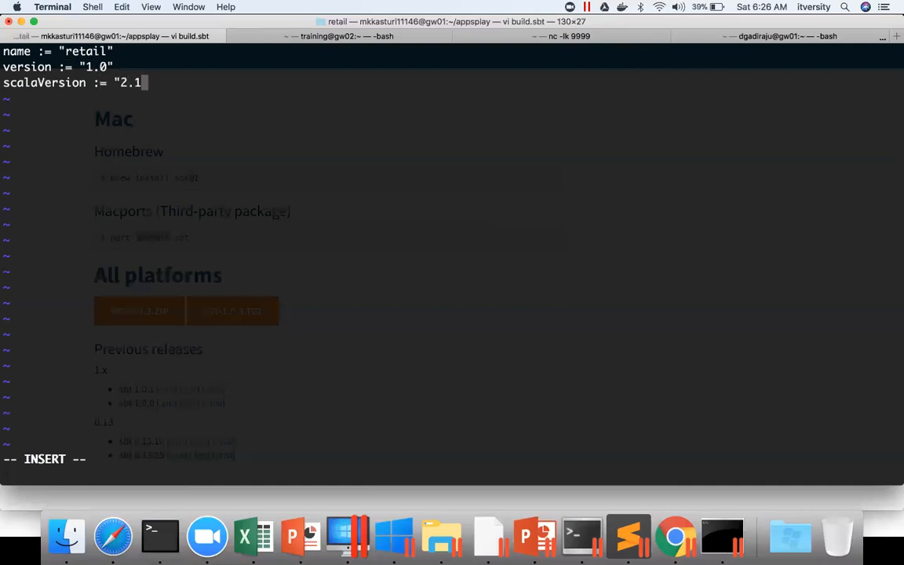
{"action": "type", "text": "0.6\""}
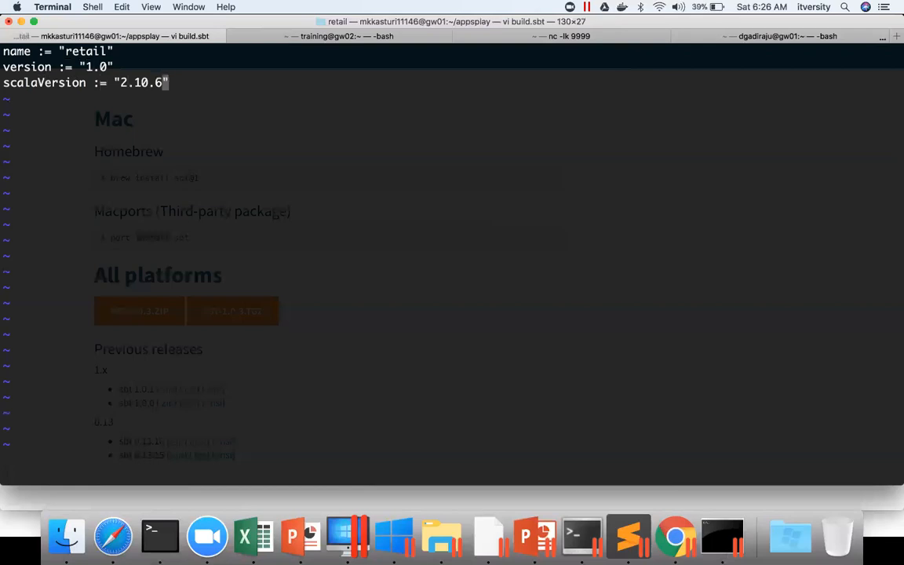
{"action": "type", "text": ":x"}
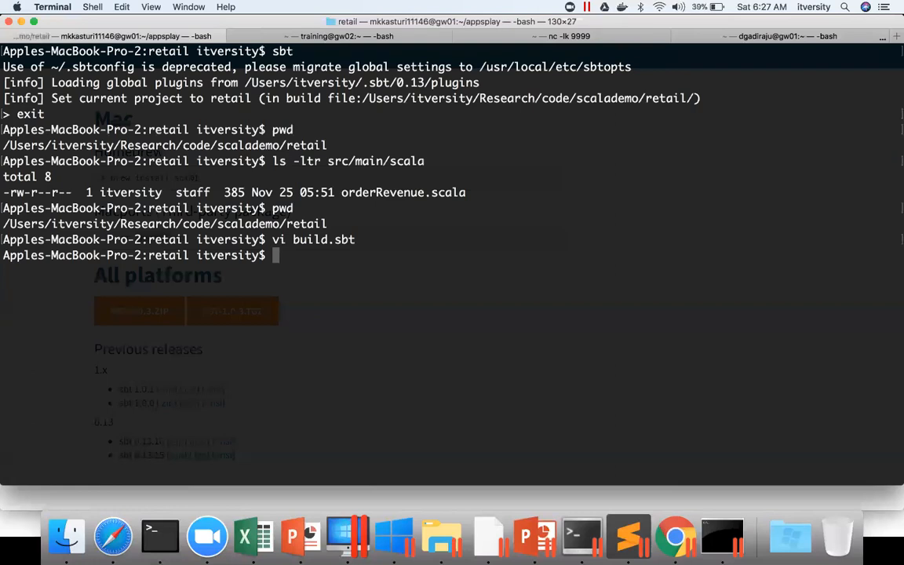
- Print build.sbt confirming name retail, version 1.0 and scalaVersion 2.10.6
{"action": "type", "text": "cat b"}
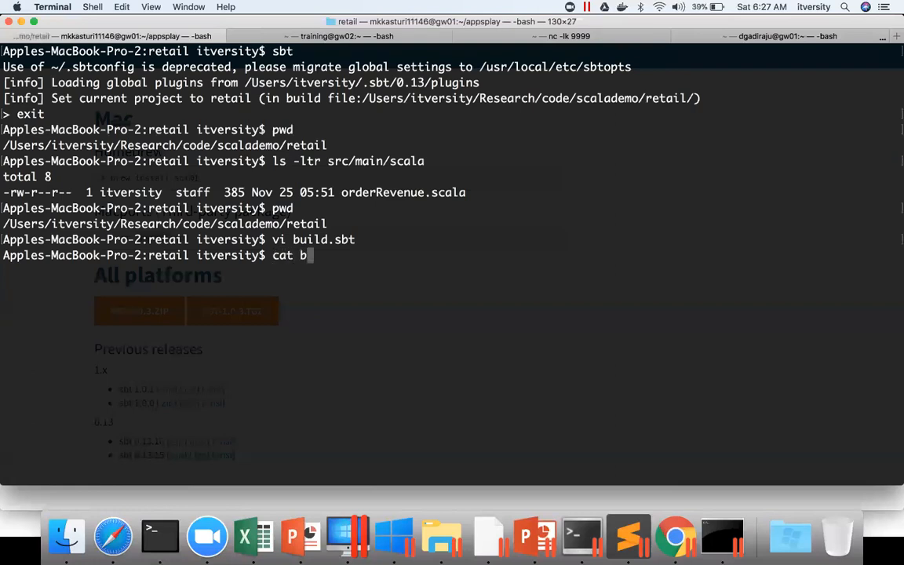
{"action": "key", "text": "Return"}
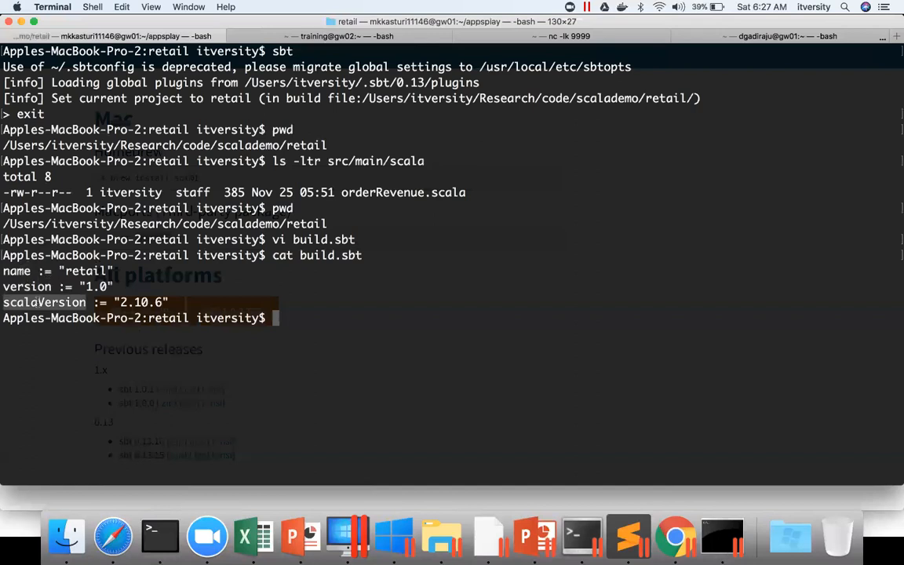
{"action": "mouse_move", "coordinate": [229, 286]}
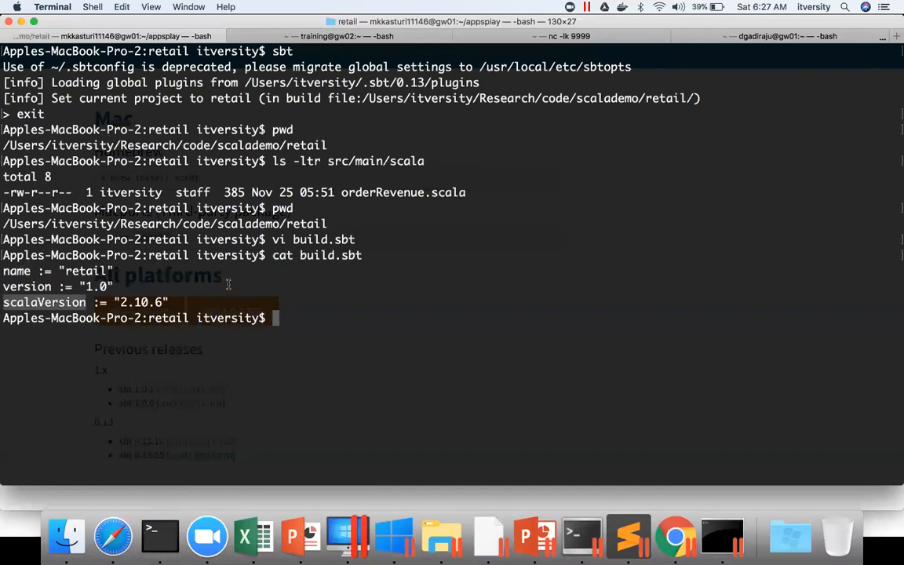
- Run sbt package to compile the source and build retail_2.10-1.0.jar
{"action": "type", "text": "sbt"}
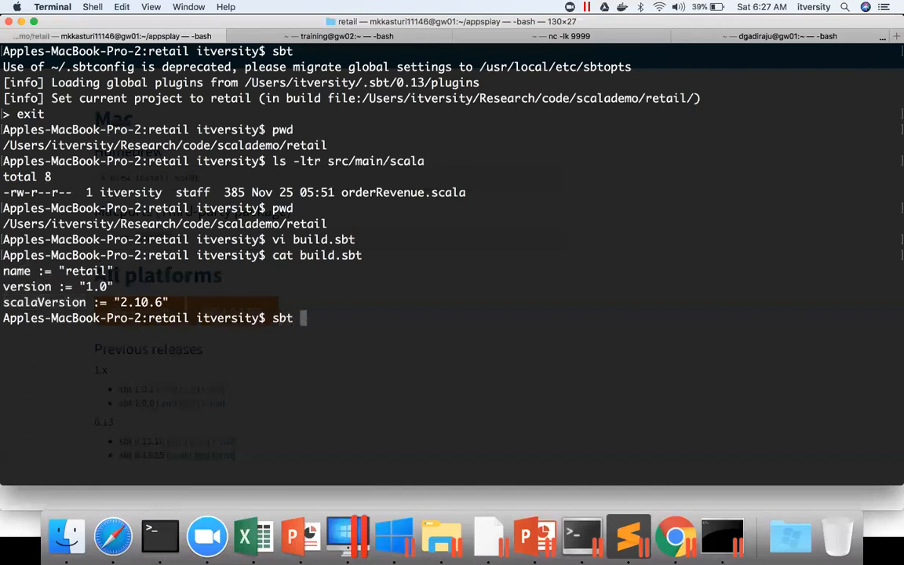
{"action": "type", "text": "package"}
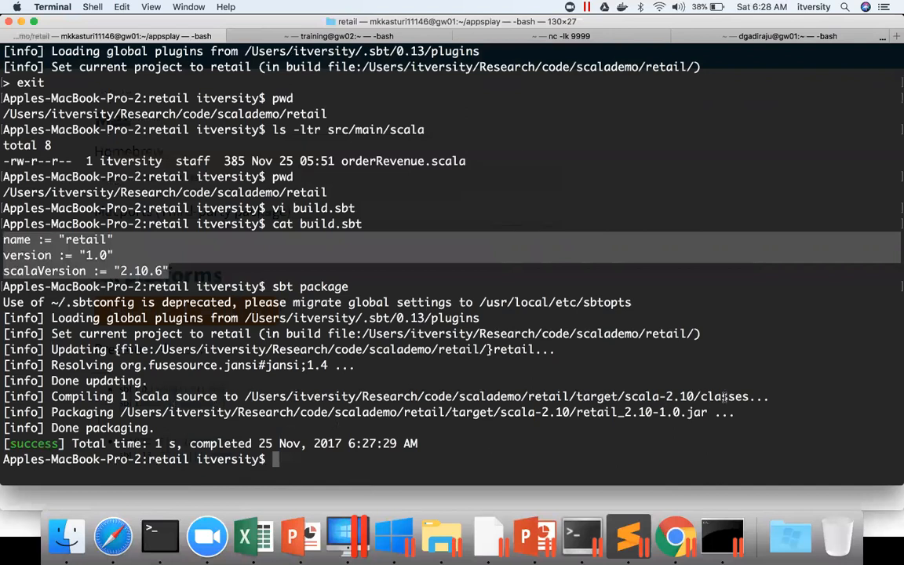
{"action": "mouse_move", "coordinate": [596, 396]}
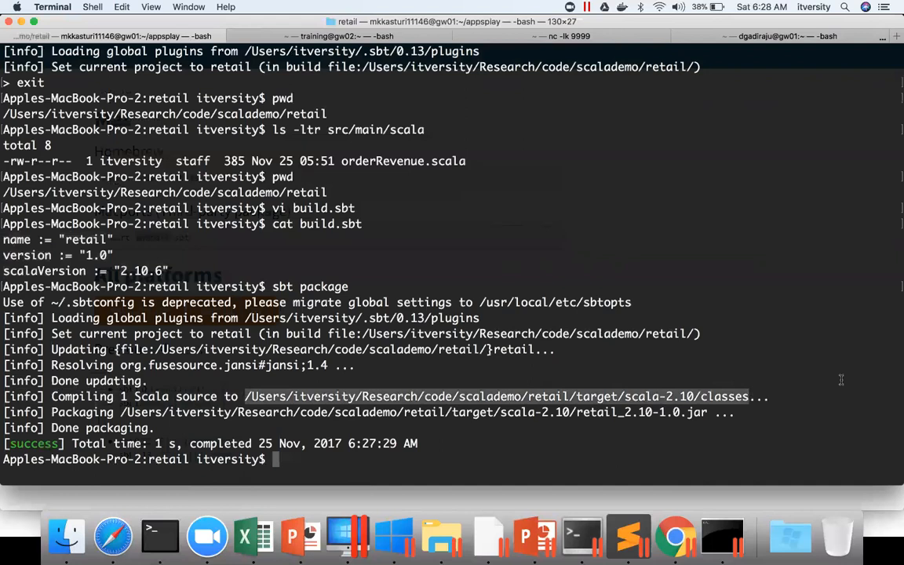
- List the five OrderRevenue class files and the 4415-byte retail_2.10-1.0.jar under target/scala-2.10
{"action": "type", "text": "ls -ltr /Users/itversity/Research/code/scalademo/retail/target/scala-2.10/classes"}
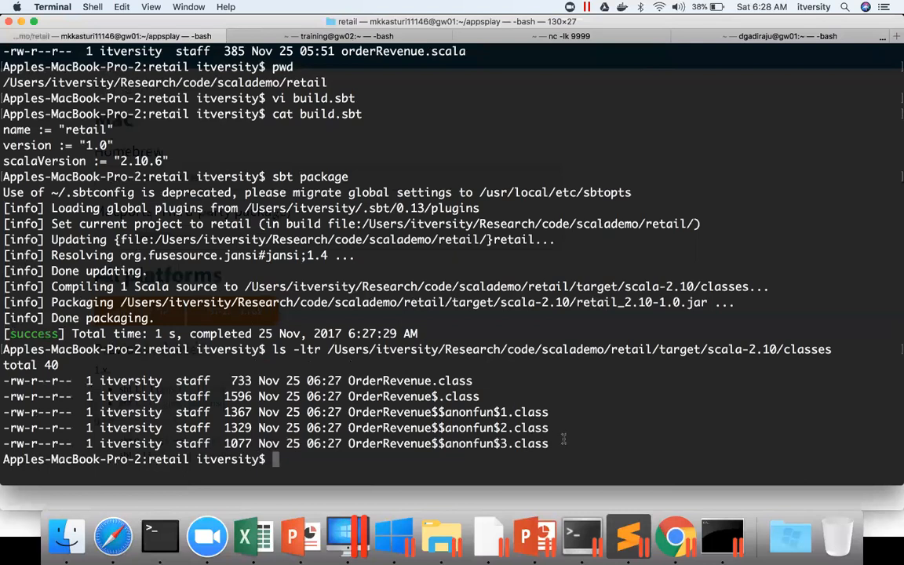
{"action": "left_click_drag", "start_coordinate": [79, 380], "coordinate": [549, 443]}
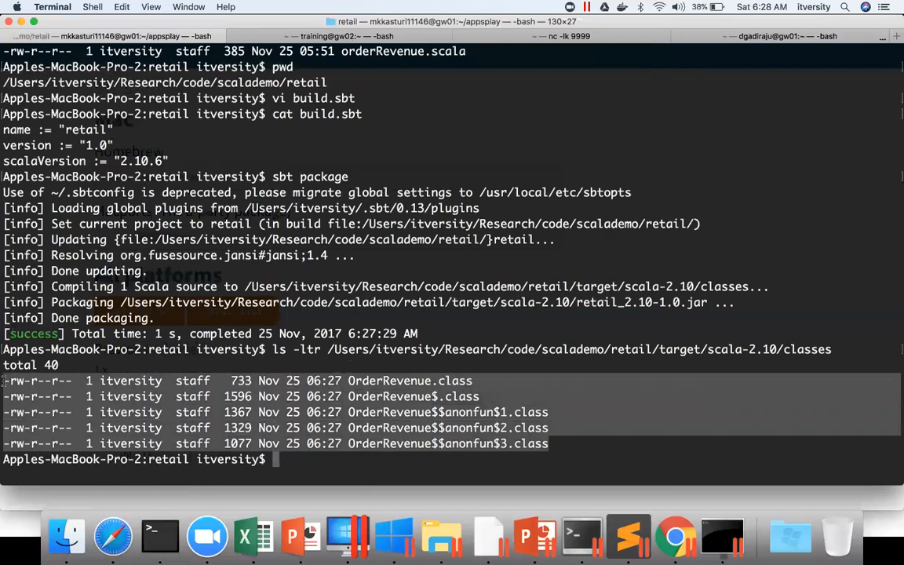
{"action": "mouse_move", "coordinate": [116, 302]}
{"action": "type", "text": "ls -ltr /Users/itversity/Research/code/scalademo/retail/target/scala-2.10/retail_2.10-1.0.jar"}
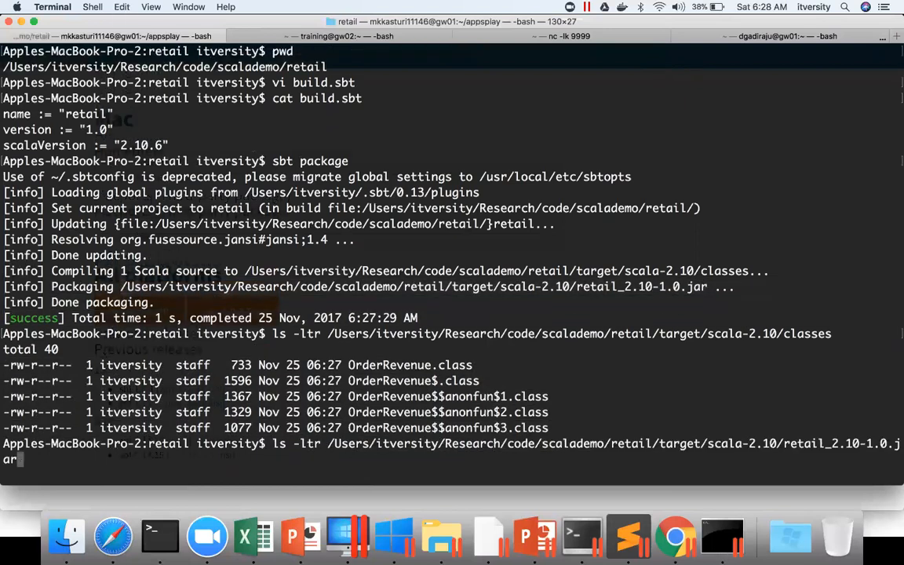
{"action": "key", "text": "Return"}
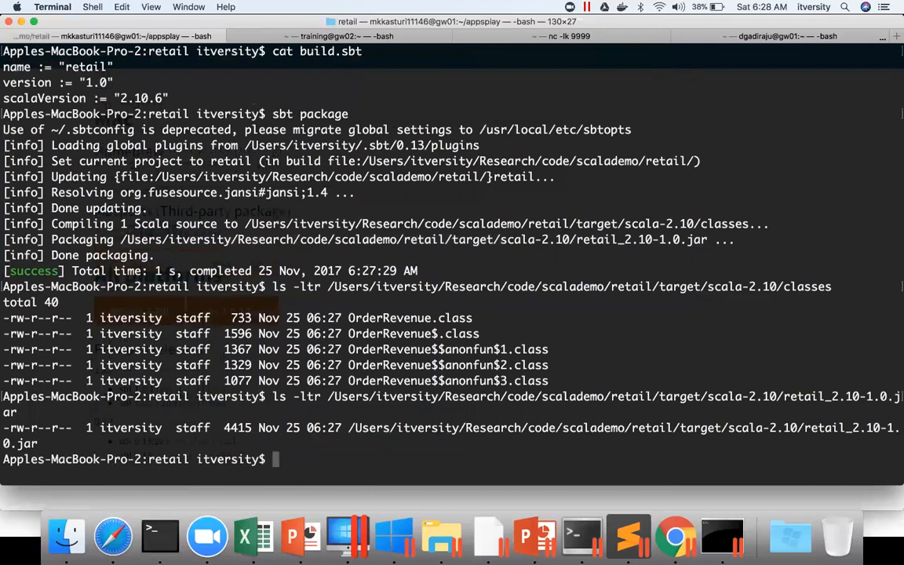
{"action": "type", "text": "sbt r"}
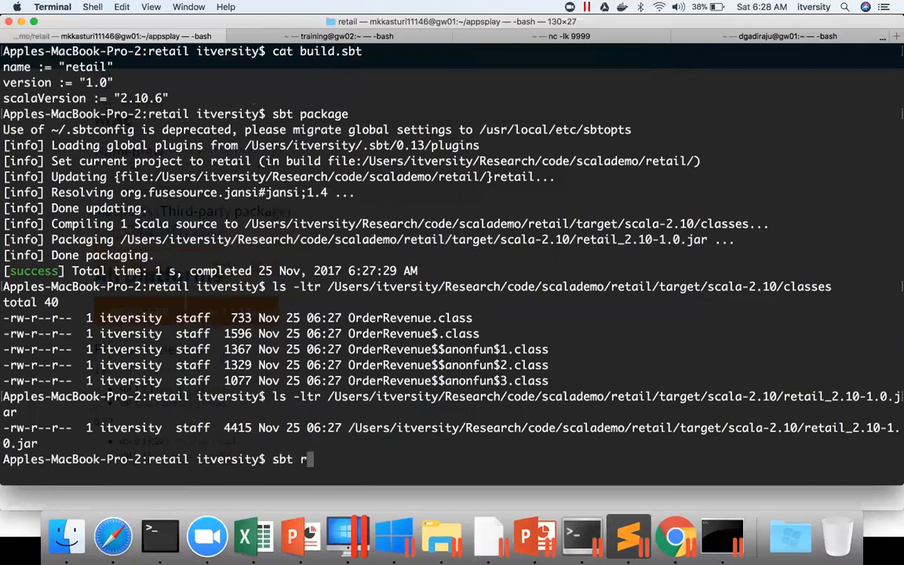
- Run the project with sbt run, executing OrderRevenue and printing 579.98
{"action": "type", "text": "un"}
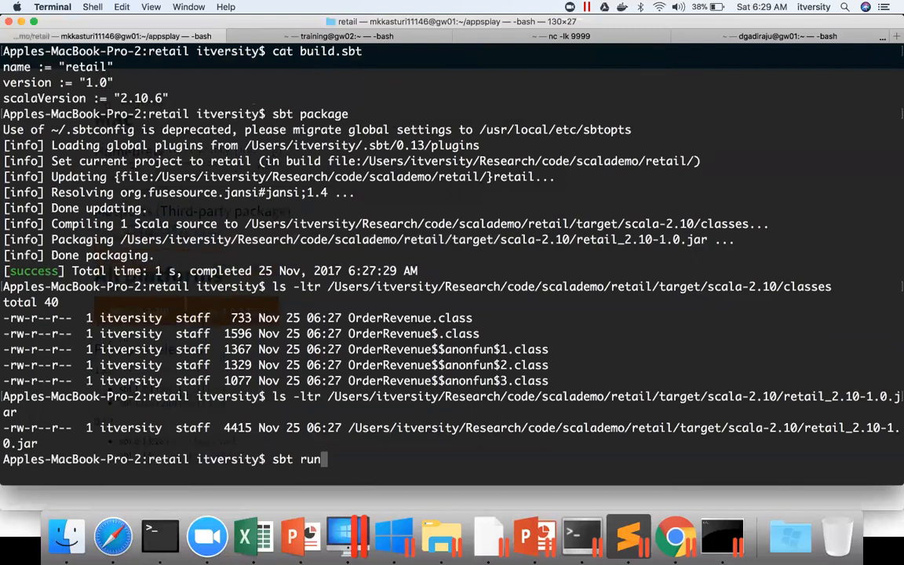
{"action": "key", "text": "Return"}
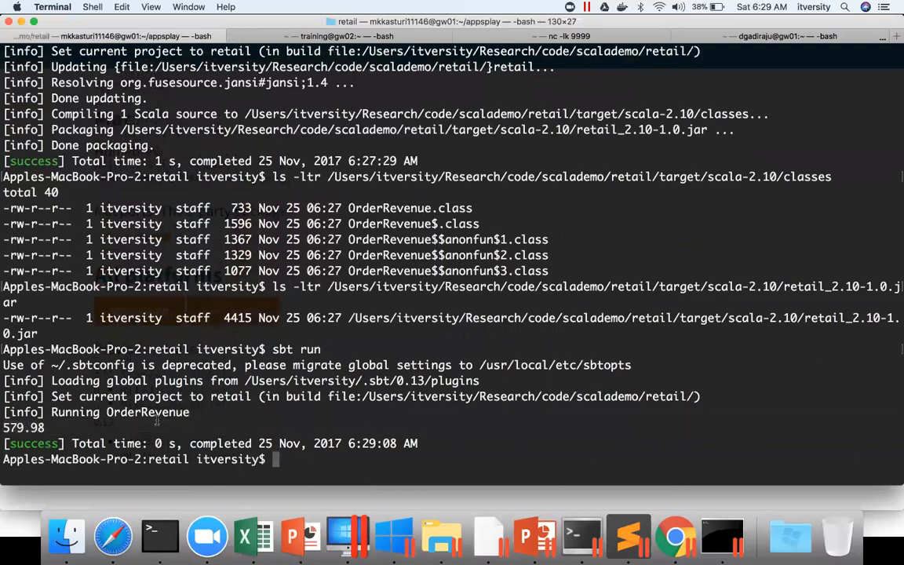
{"action": "type", "text": "sc"}
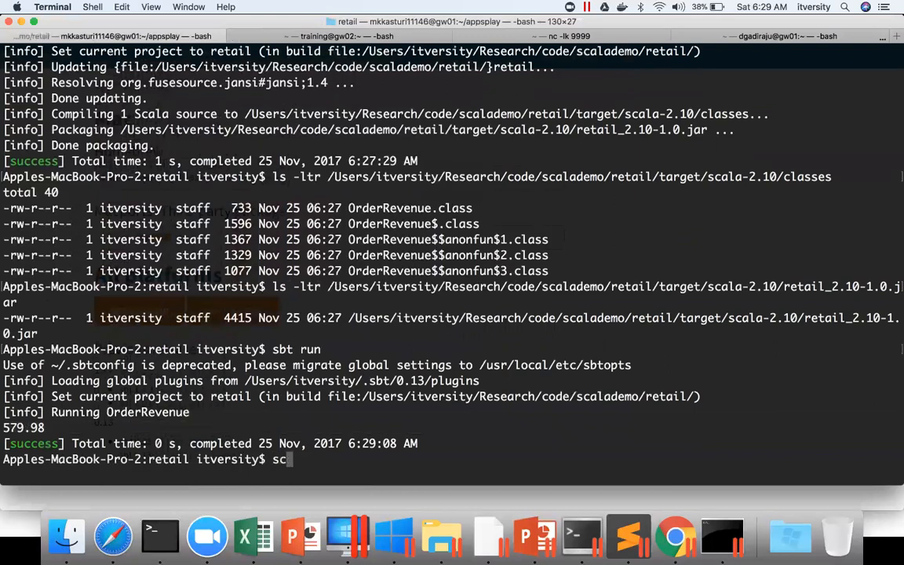
- Run the jar with scala by full path, with and without OrderRevenue, printing 579.98 each time
{"action": "type", "text": "ala"}
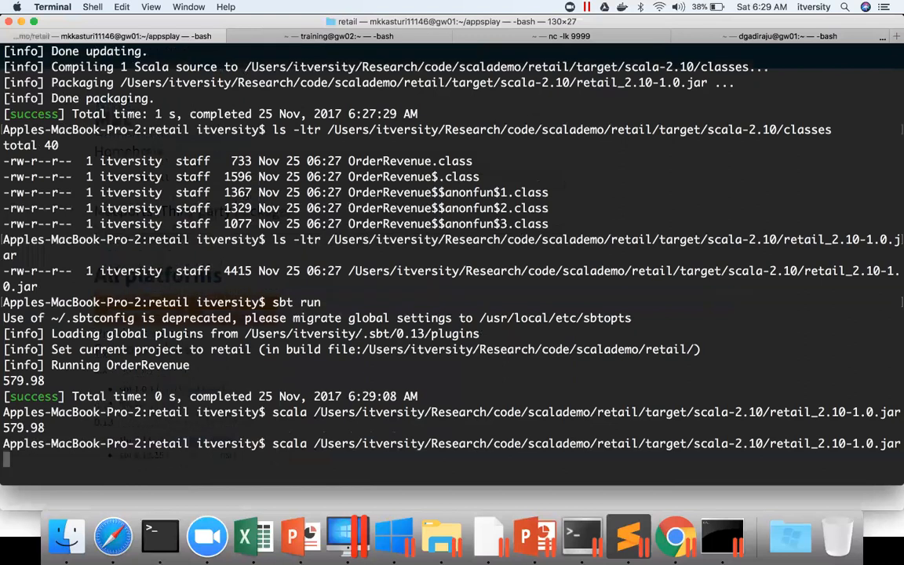
{"action": "type", "text": "0"}
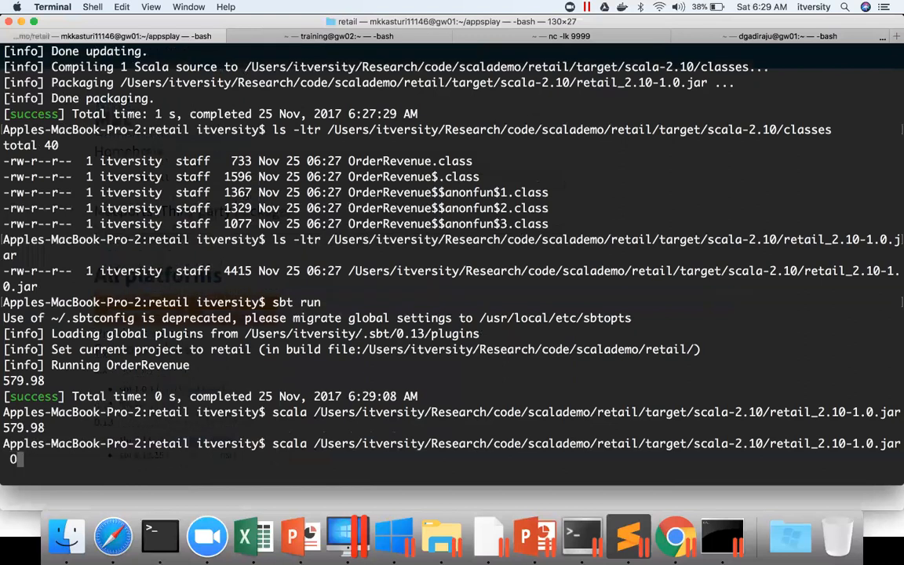
{"action": "type", "text": "OrderRevenue"}
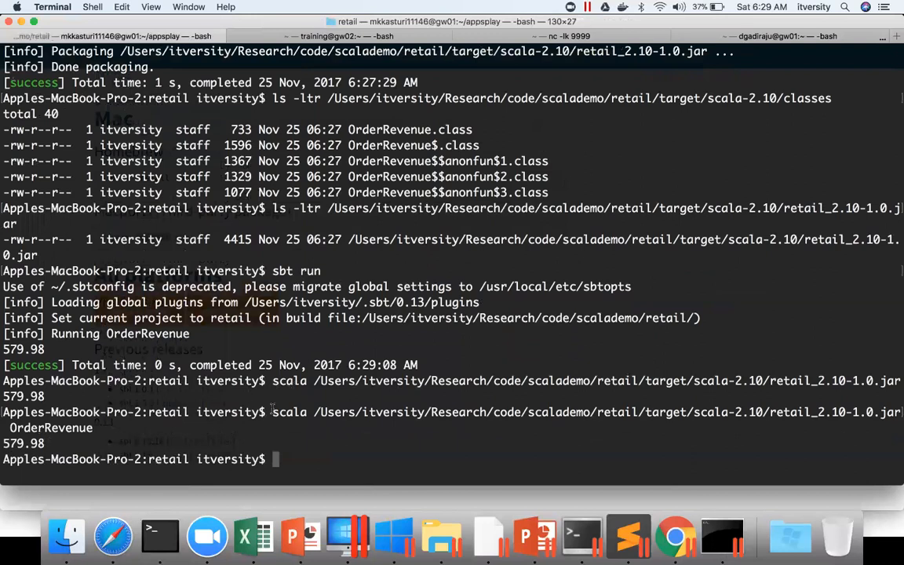
- Run scala target/scala-2.10/retail_2.10-1.0.jar OrderRevenue printing 579.98, then show build.sbt again
{"action": "type", "text": "scala t"}
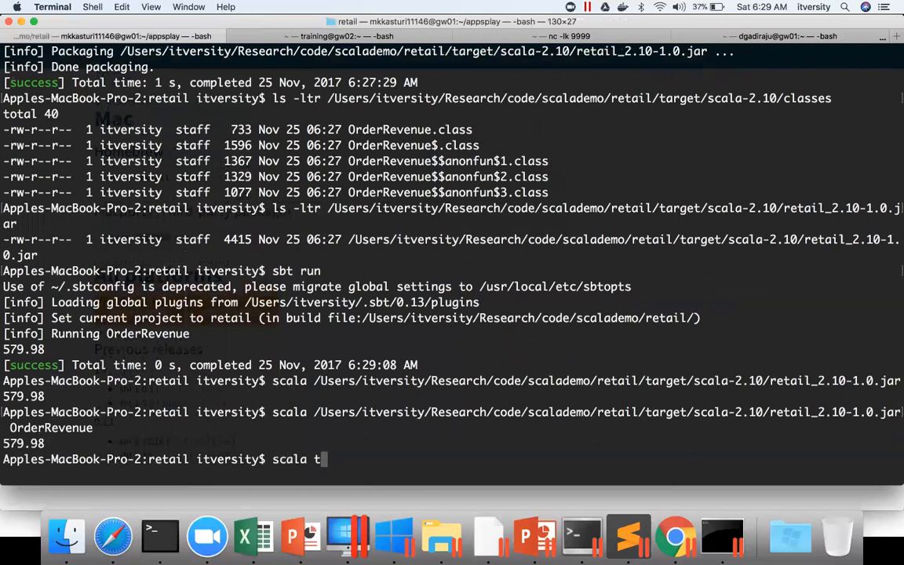
{"action": "type", "text": "arget/scala-2.10/"}
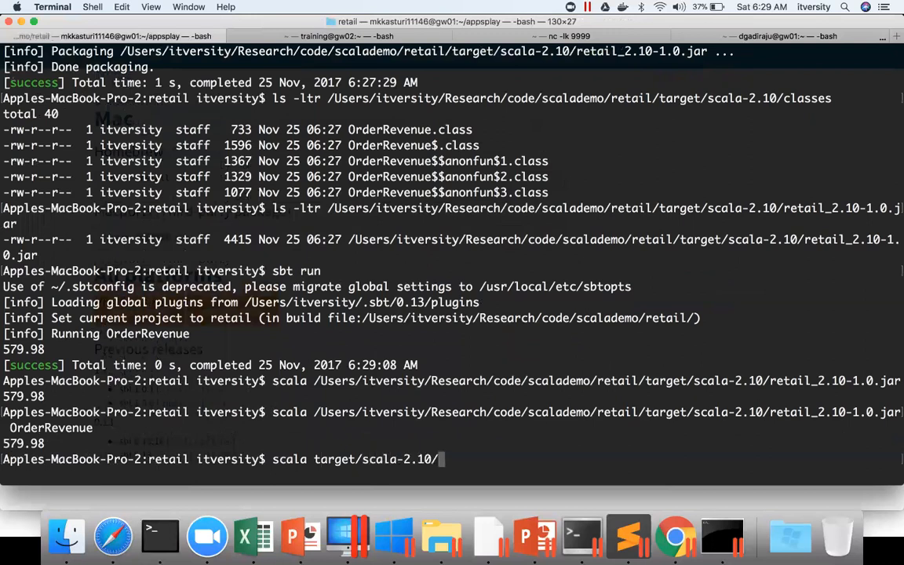
{"action": "type", "text": "retail_2.10-1.0.jar"}
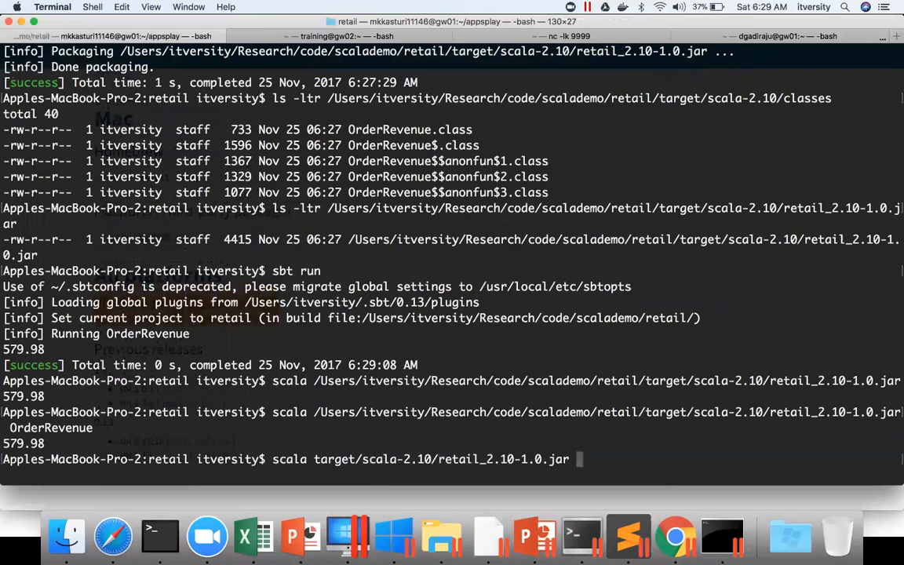
{"action": "type", "text": "OrderRevenue"}
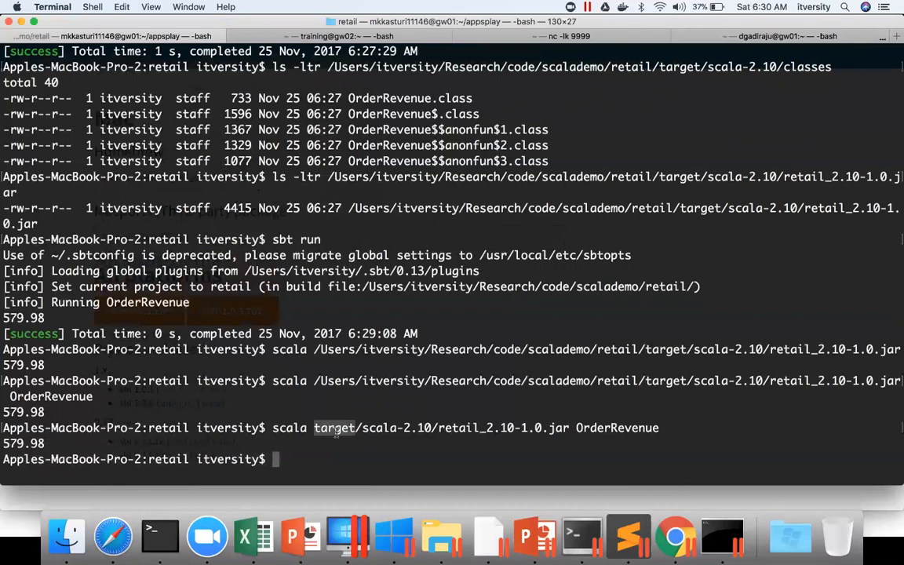
{"action": "mouse_move", "coordinate": [429, 426]}
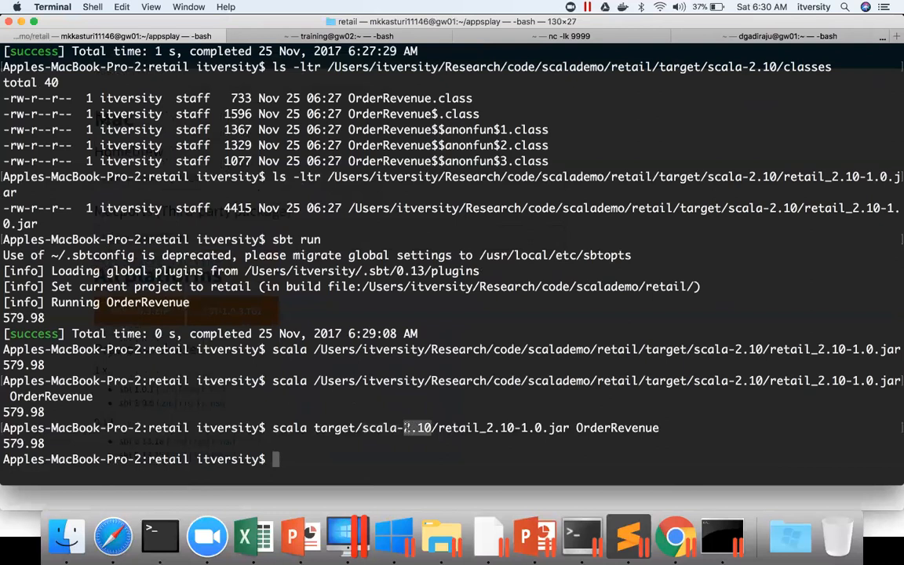
{"action": "type", "text": "cat build.sbt"}
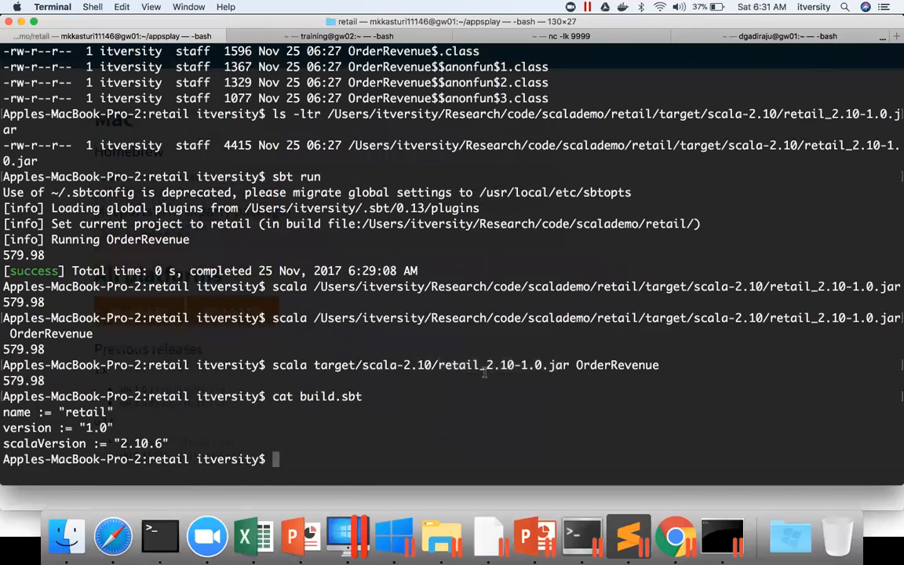
- Prepare cat src/main/scala/orderRevenue.scala at the prompt without running it
{"action": "double_click", "coordinate": [457, 365]}
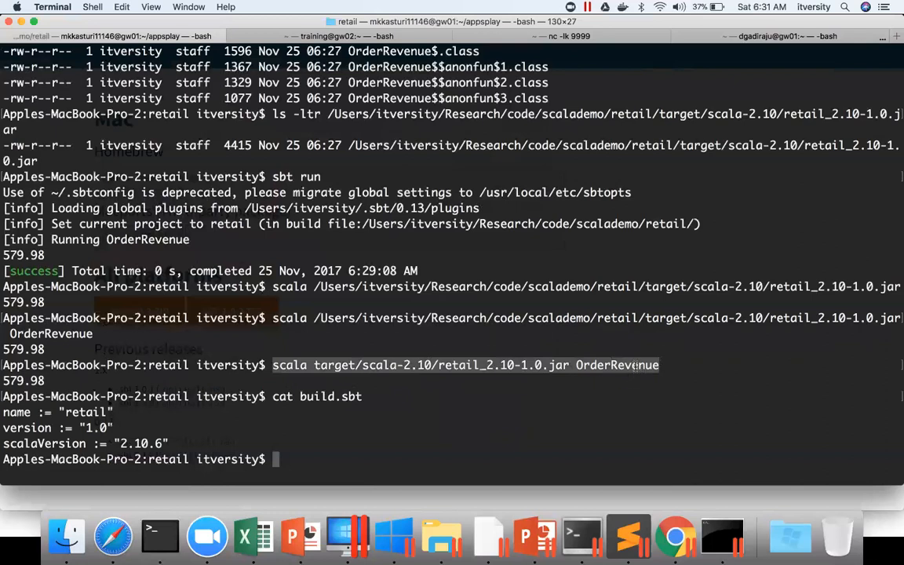
{"action": "mouse_move", "coordinate": [183, 378]}
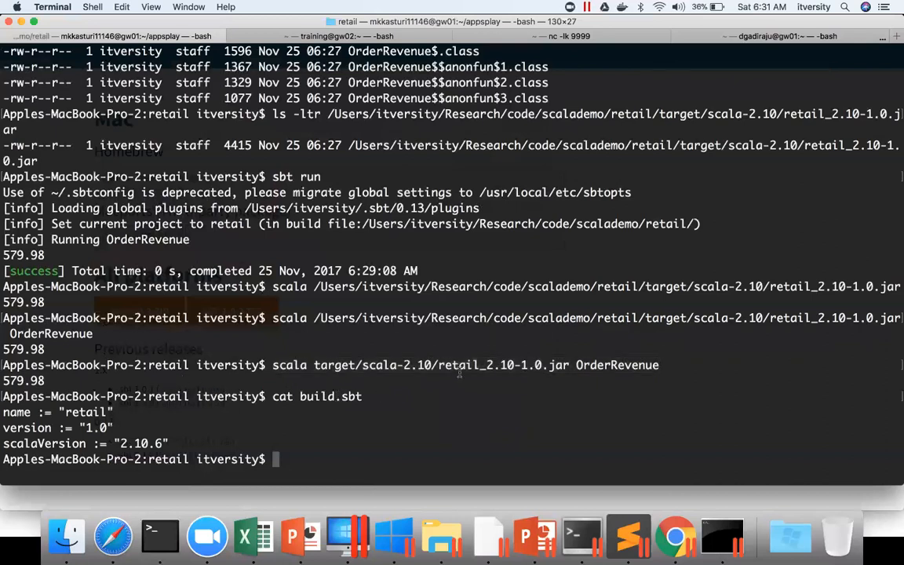
{"action": "type", "text": "cat src/ma"}
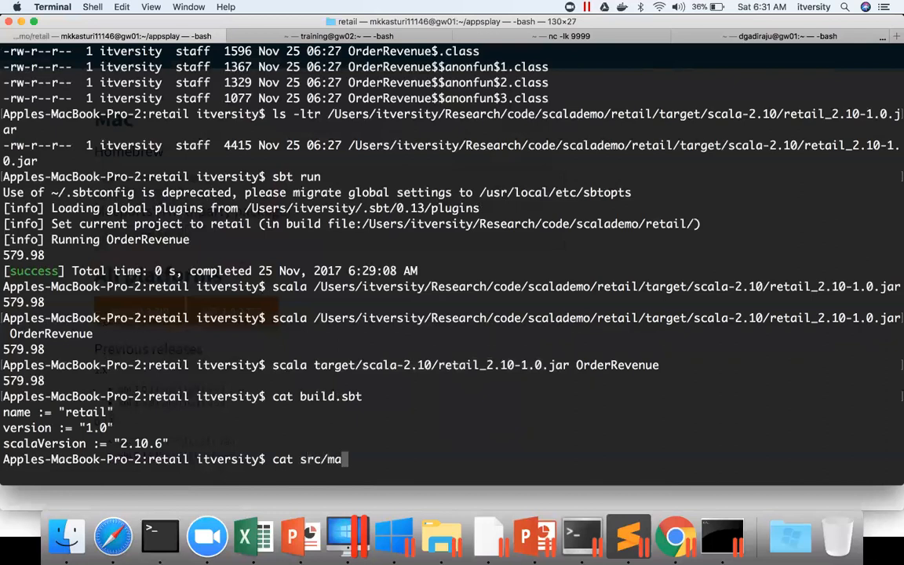
{"action": "type", "text": "in/scala/orderRevenue.scala"}
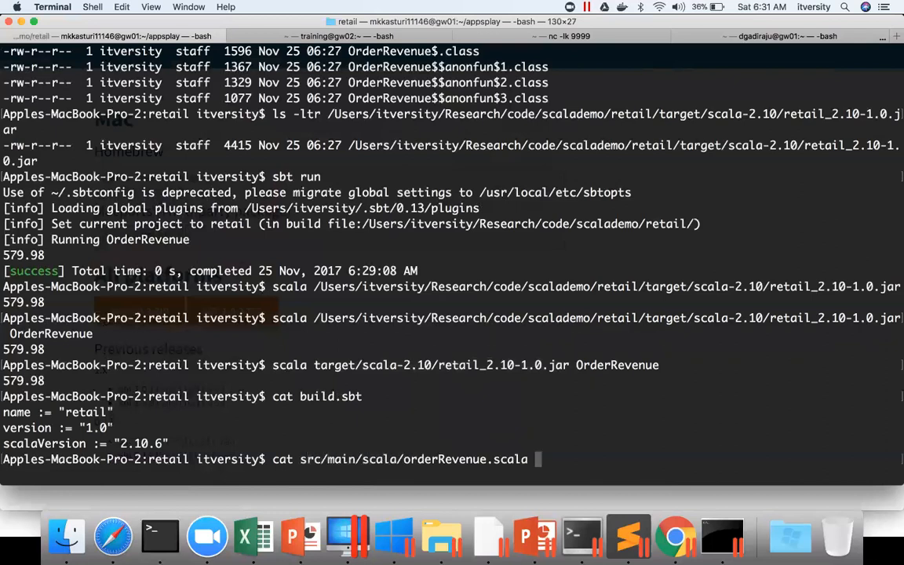